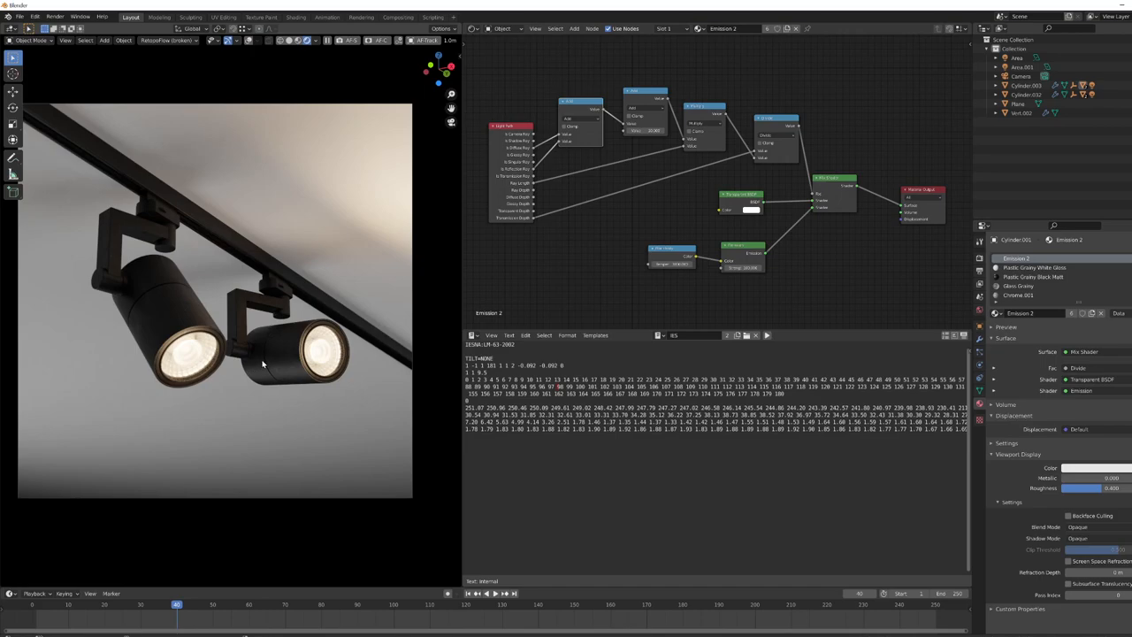
{"action": "mouse_move", "coordinate": [298, 346]}
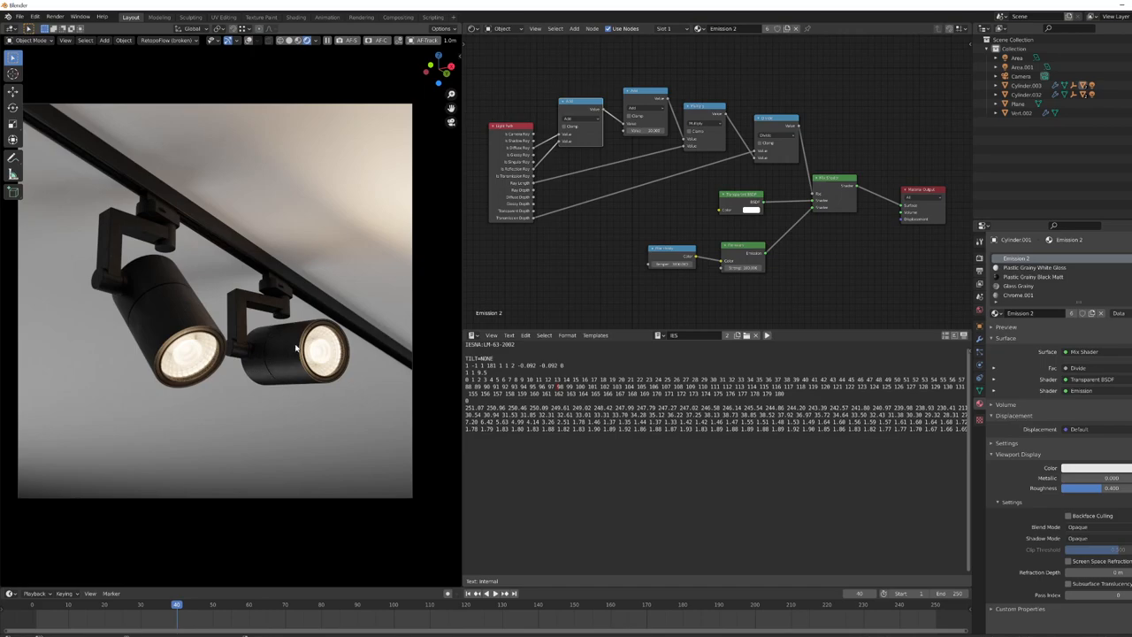
{"action": "mouse_move", "coordinate": [704, 232]}
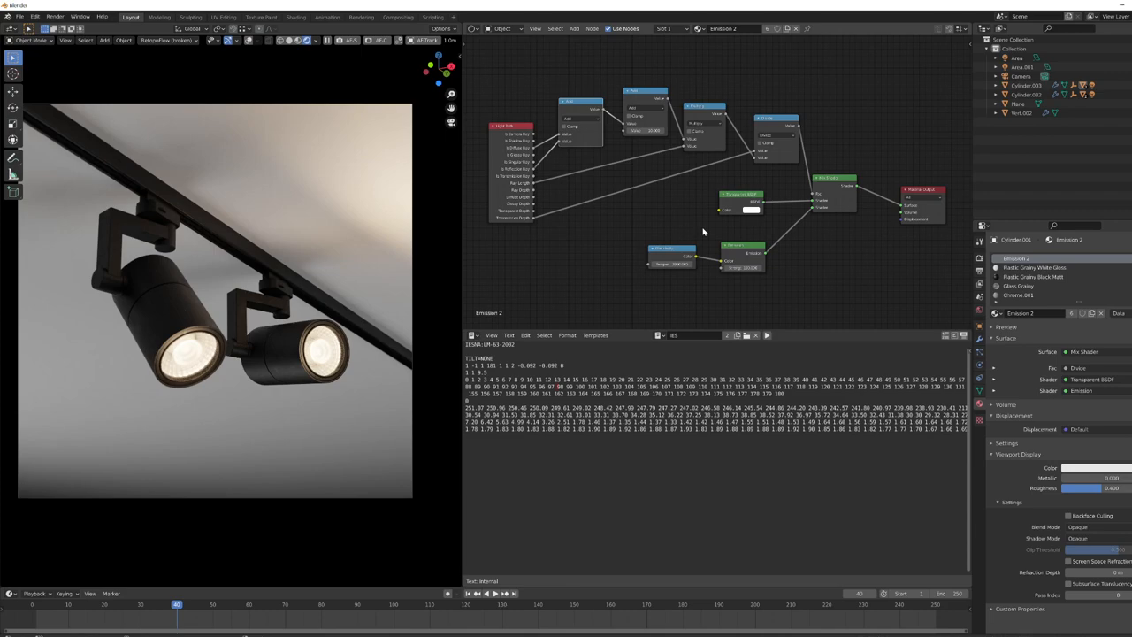
{"action": "mouse_move", "coordinate": [715, 232]}
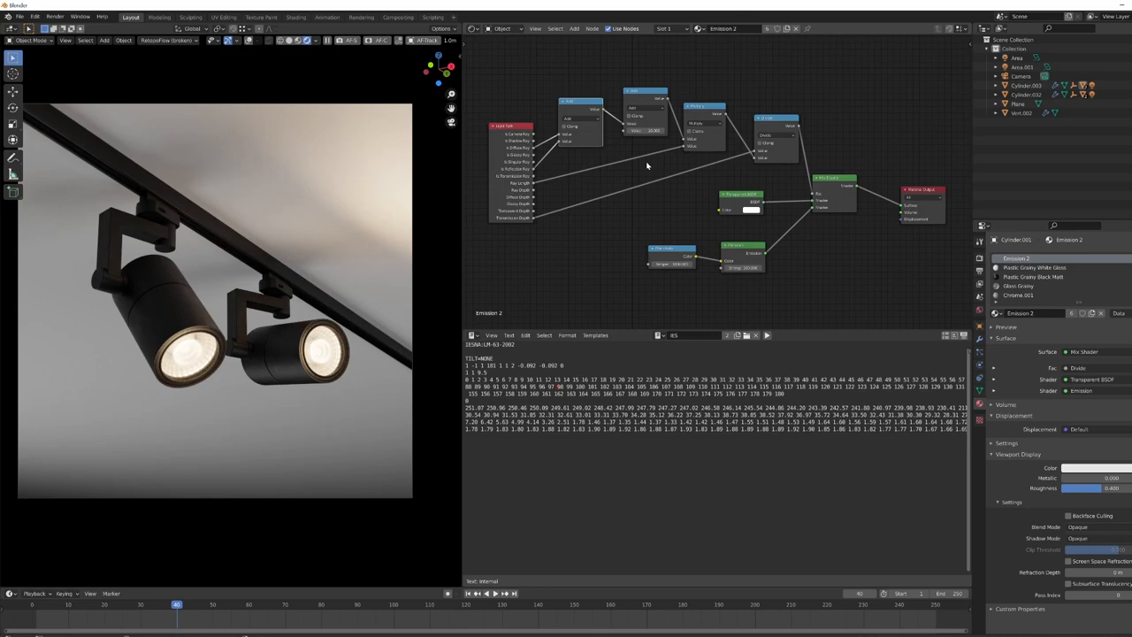
{"action": "mouse_move", "coordinate": [619, 204]}
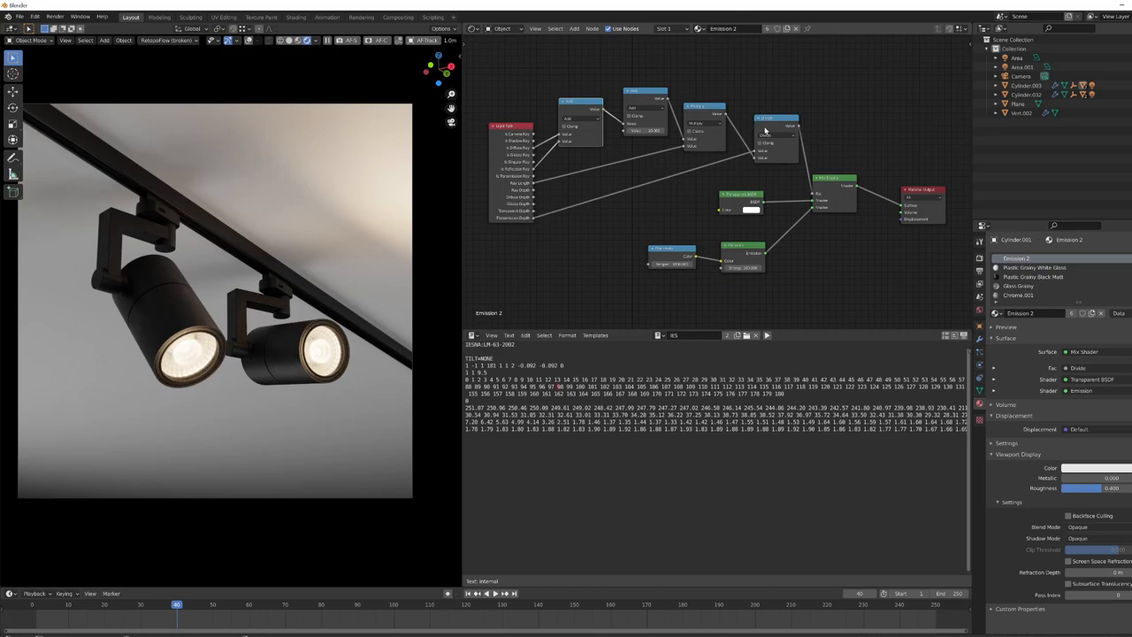
Step: Select the lamp's lens disk so its glowing emission shows in the rendered viewport
{"action": "left_click", "coordinate": [775, 124]}
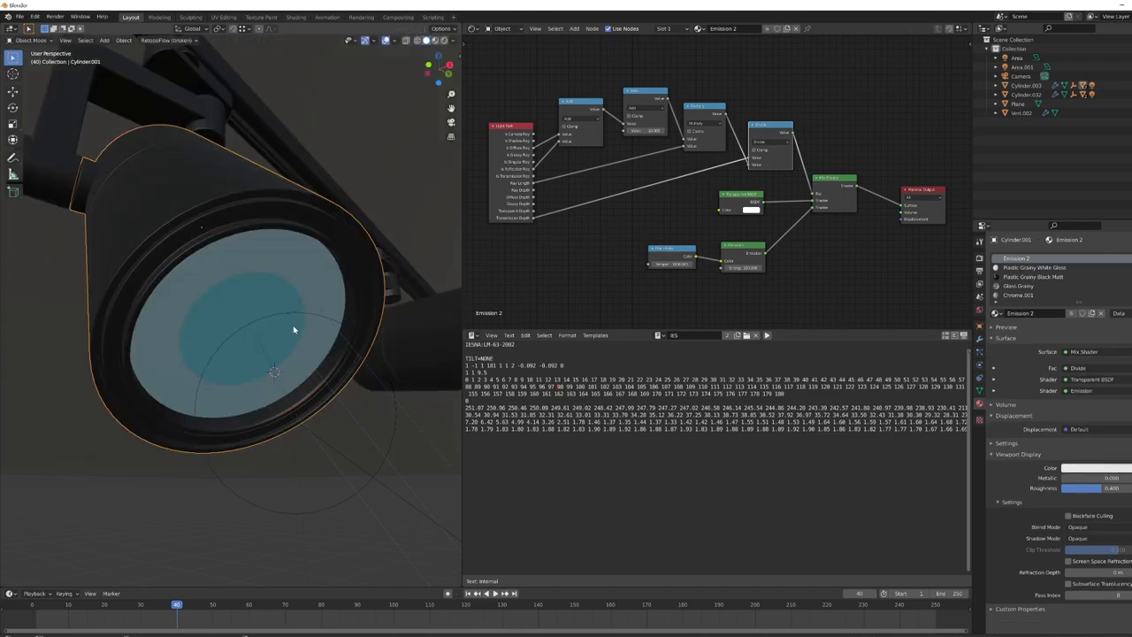
{"action": "mouse_move", "coordinate": [253, 288]}
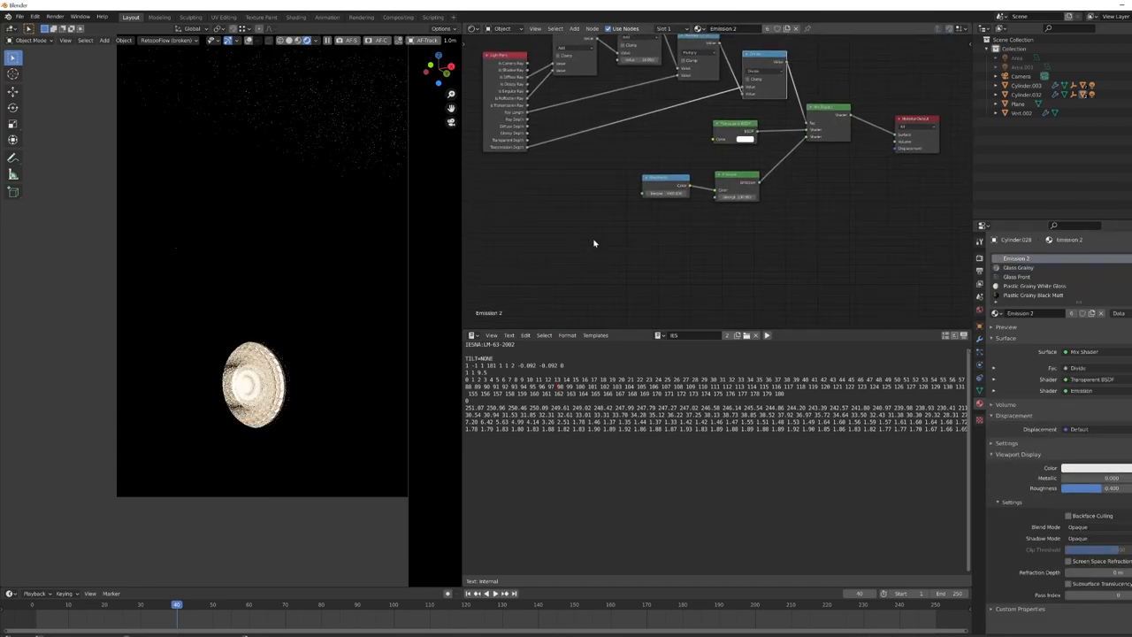
Step: Bring up the camera and light mixer settings with both lamp lenses glowing in the camera view
{"action": "left_click", "coordinate": [1083, 351]}
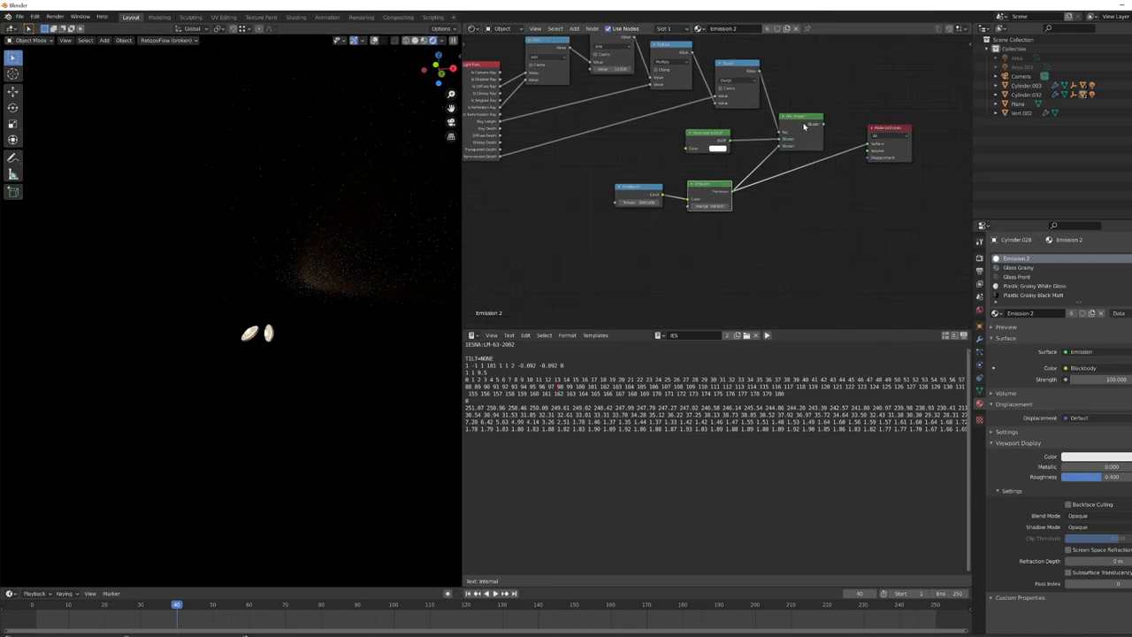
{"action": "left_click", "coordinate": [1019, 267]}
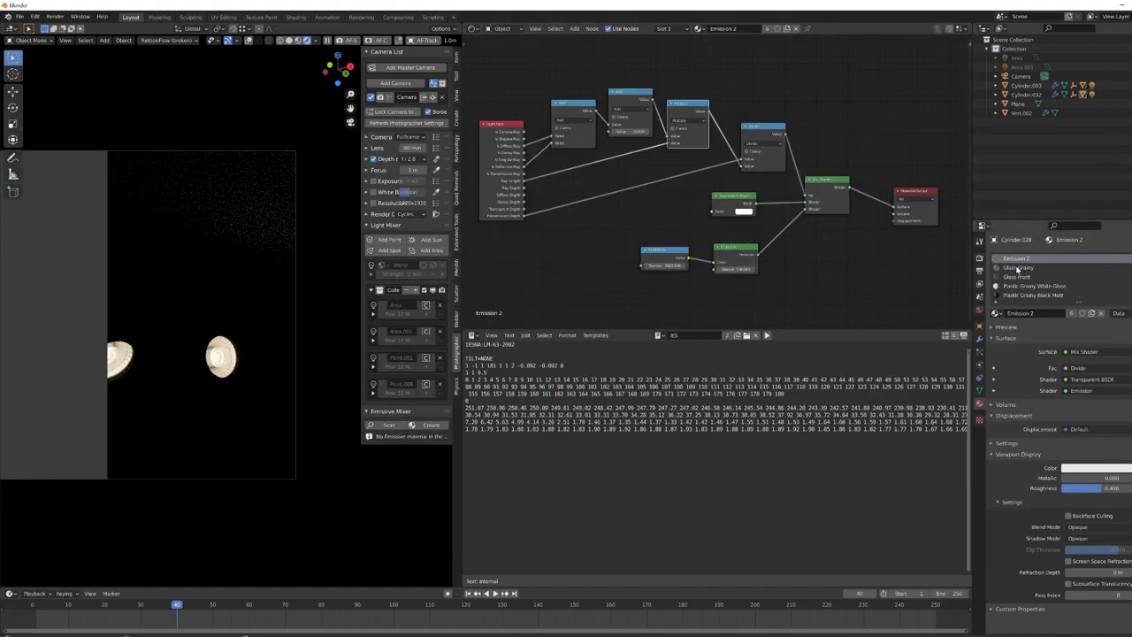
Step: Switch to the Glass Point material slot so its glass node network is shown
{"action": "left_click", "coordinate": [1019, 267]}
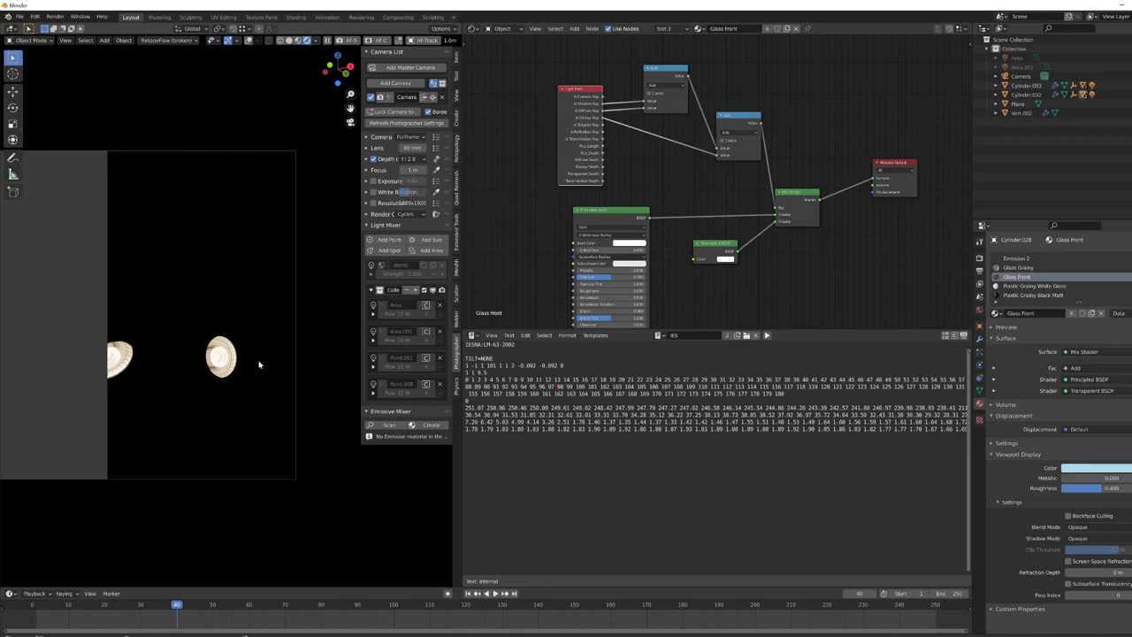
{"action": "mouse_move", "coordinate": [255, 355]}
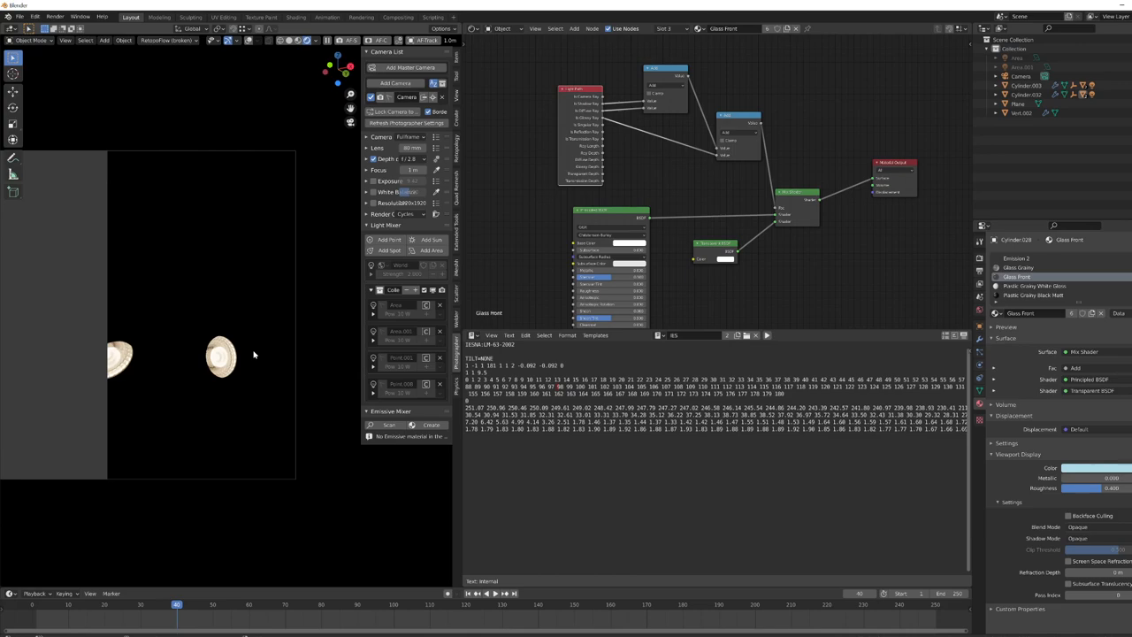
{"action": "mouse_move", "coordinate": [227, 378]}
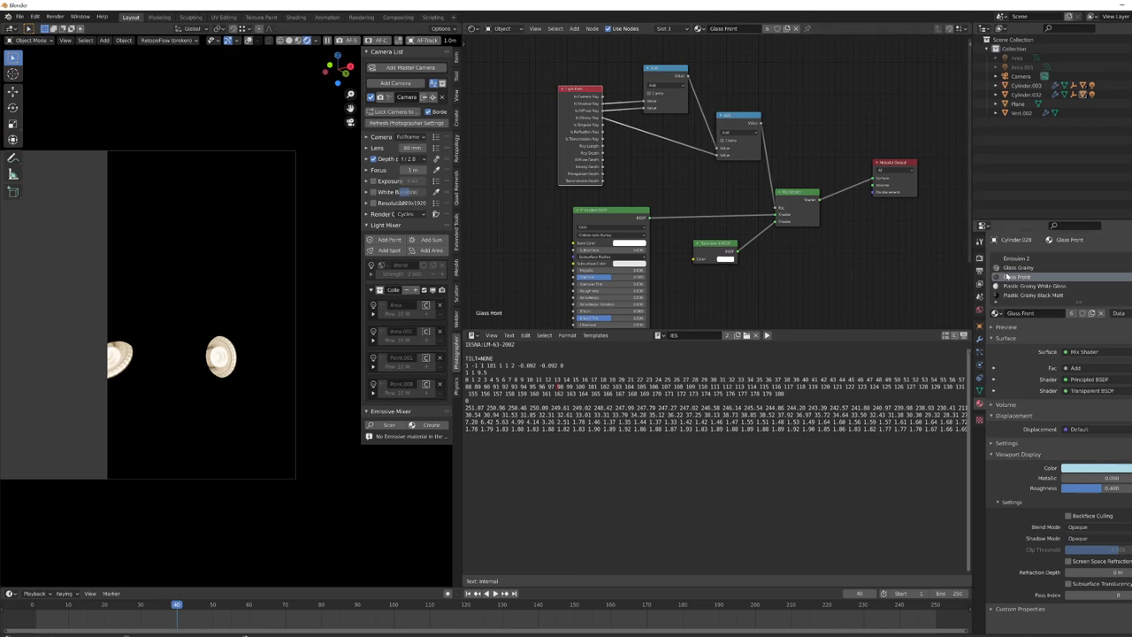
Step: Step from Emission 2 through the material slots to the Glass Frosty material's light path nodes
{"action": "left_click", "coordinate": [1017, 258]}
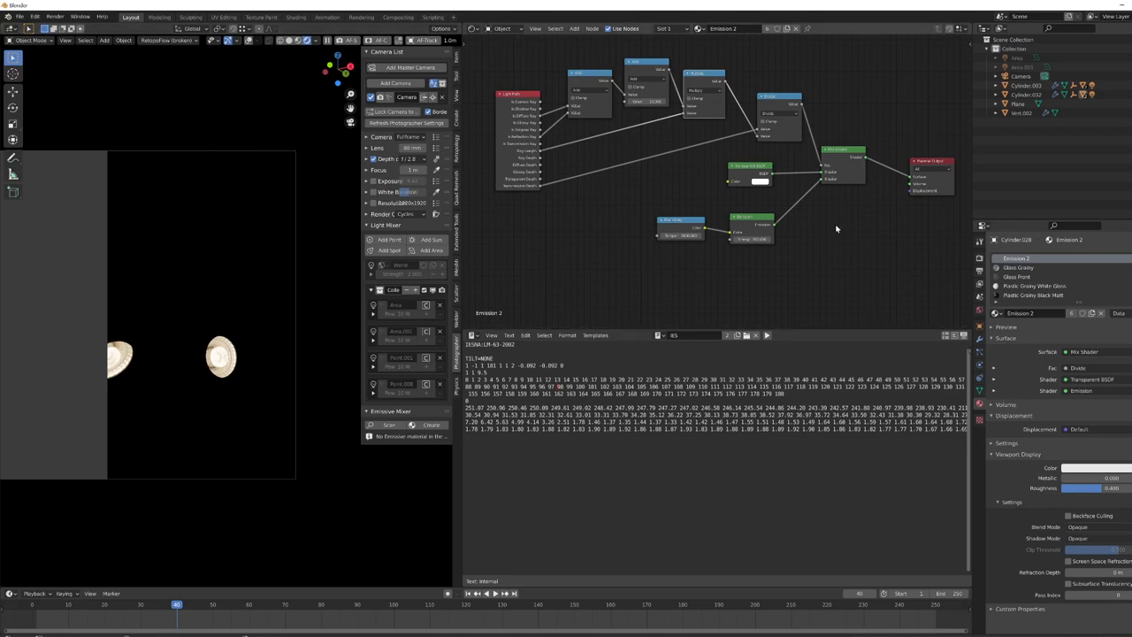
{"action": "mouse_move", "coordinate": [852, 204]}
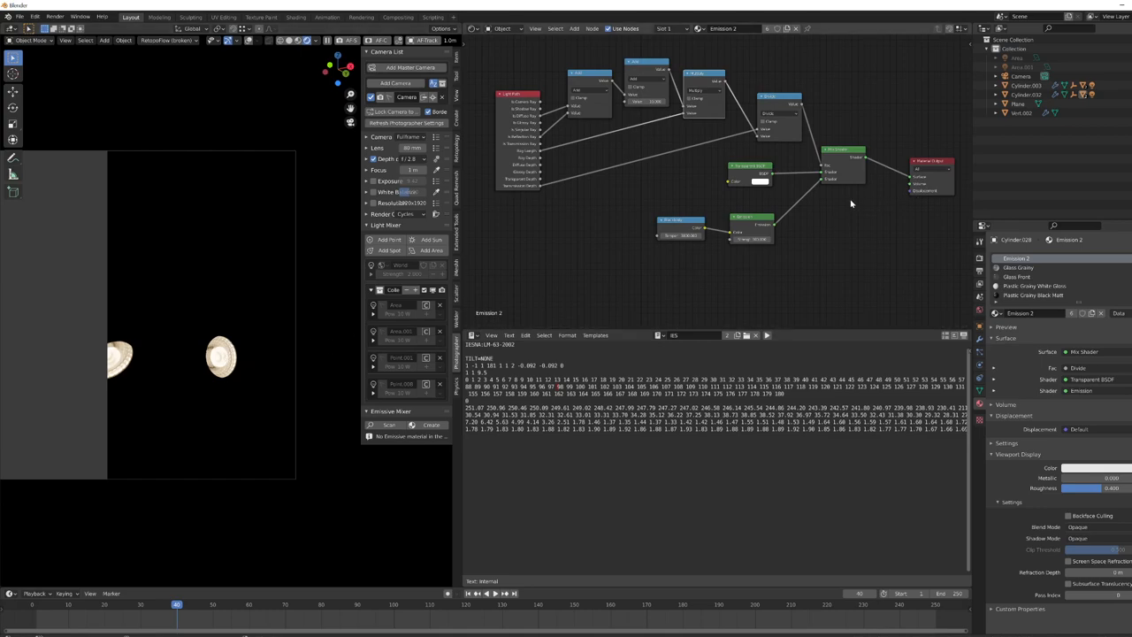
{"action": "mouse_move", "coordinate": [816, 198]}
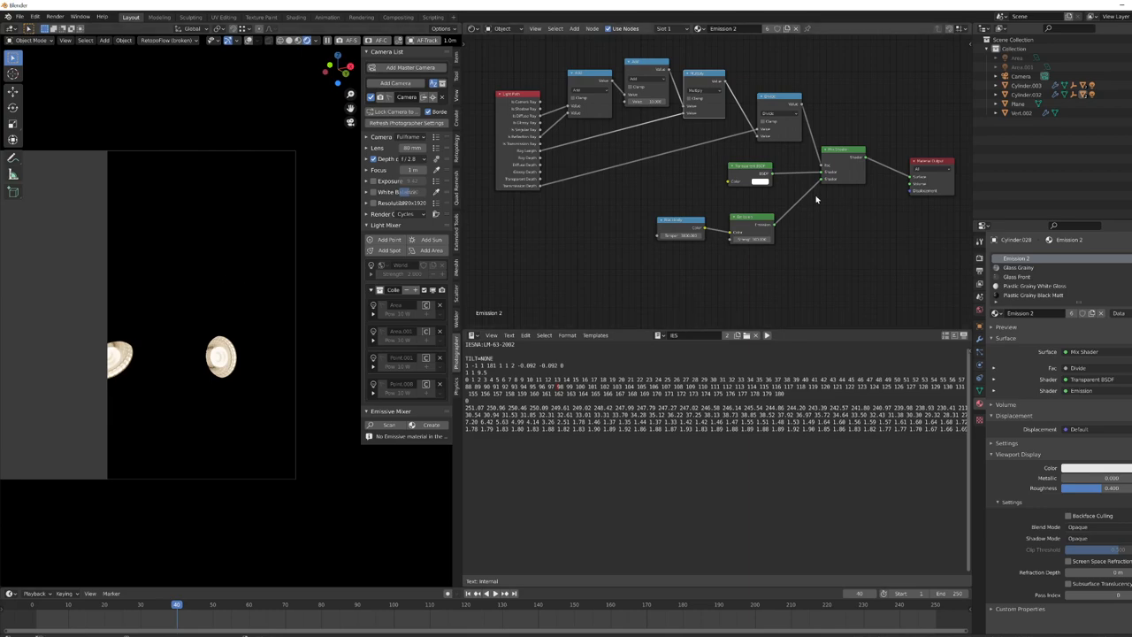
{"action": "left_click", "coordinate": [1019, 267]}
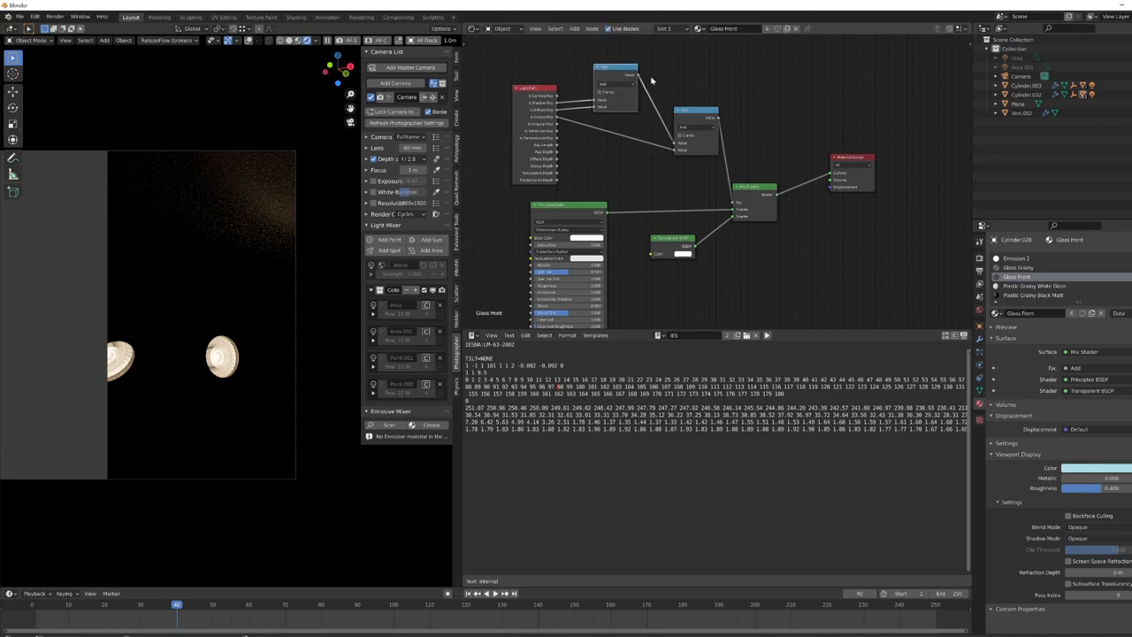
{"action": "left_click", "coordinate": [616, 72]}
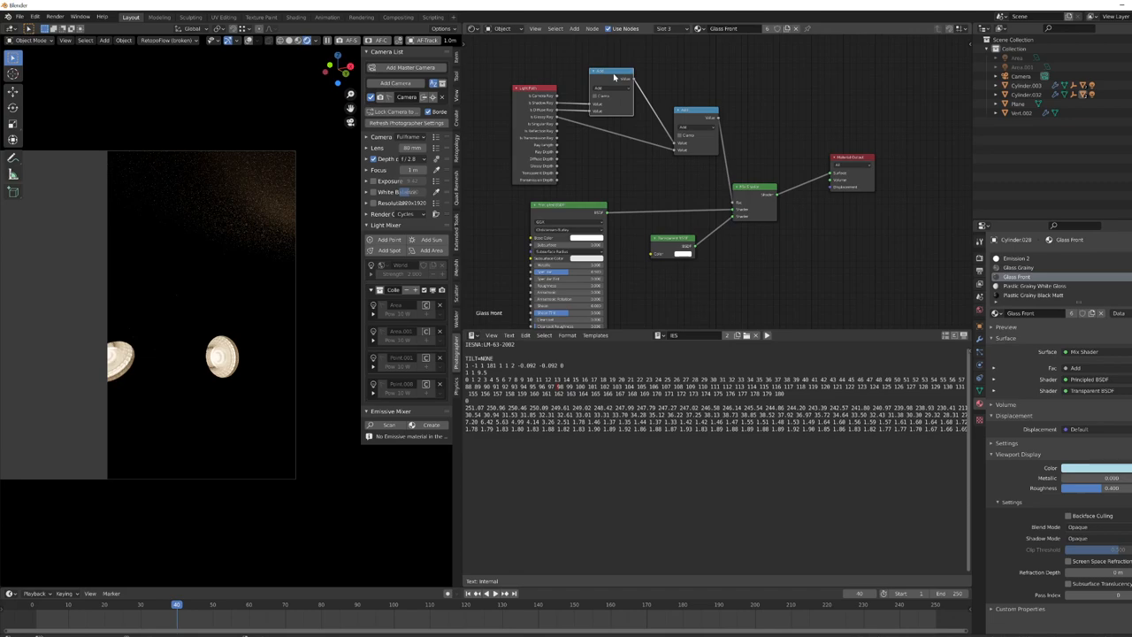
{"action": "mouse_move", "coordinate": [564, 113]}
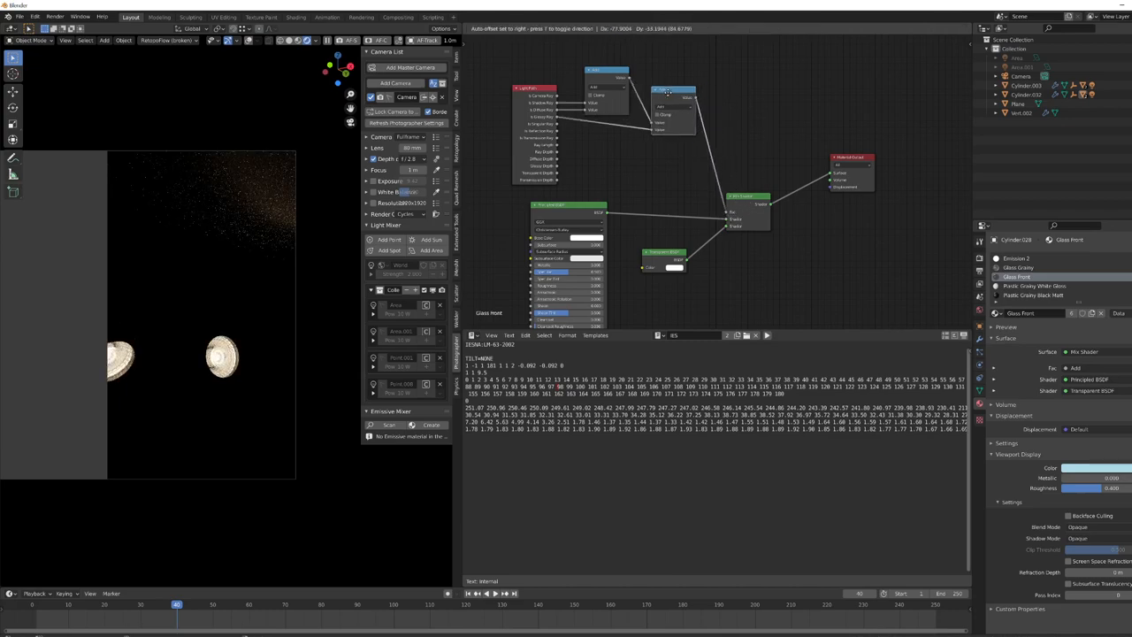
{"action": "left_click", "coordinate": [1023, 267]}
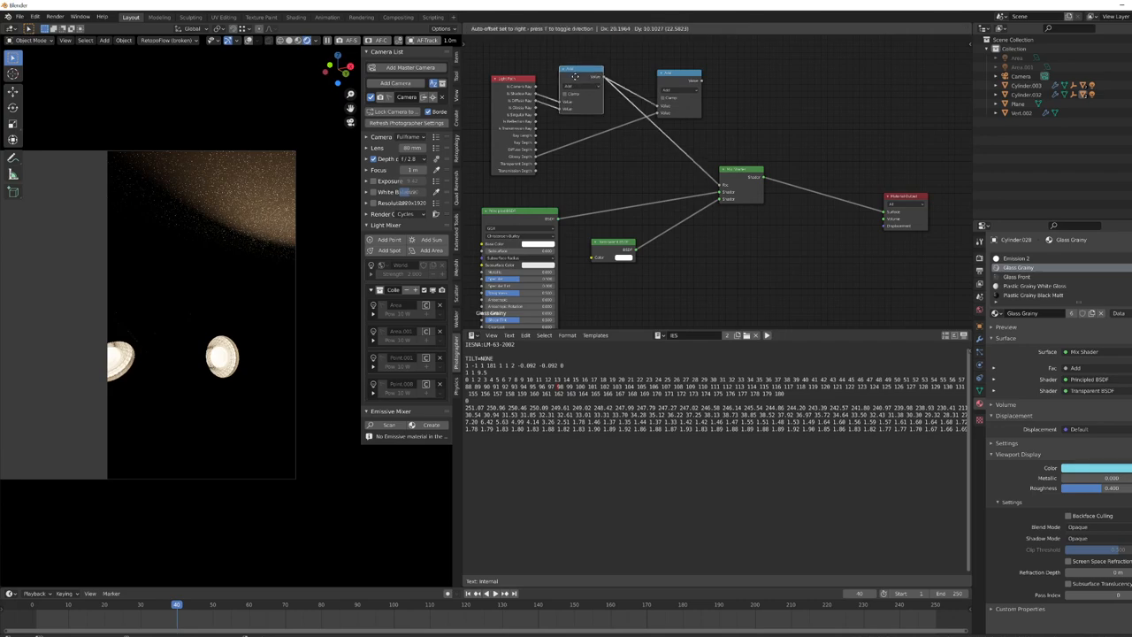
{"action": "left_click", "coordinate": [580, 73]}
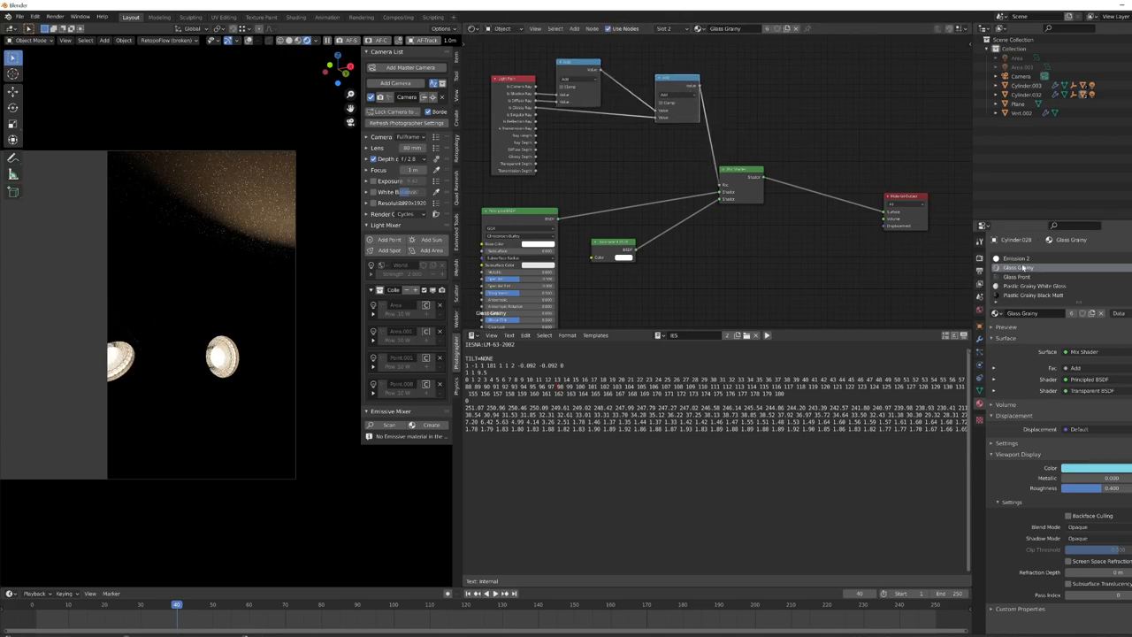
Step: Inspect the frosted lamp disk render, then return to the Glass Point material's nodes
{"action": "left_click", "coordinate": [1018, 258]}
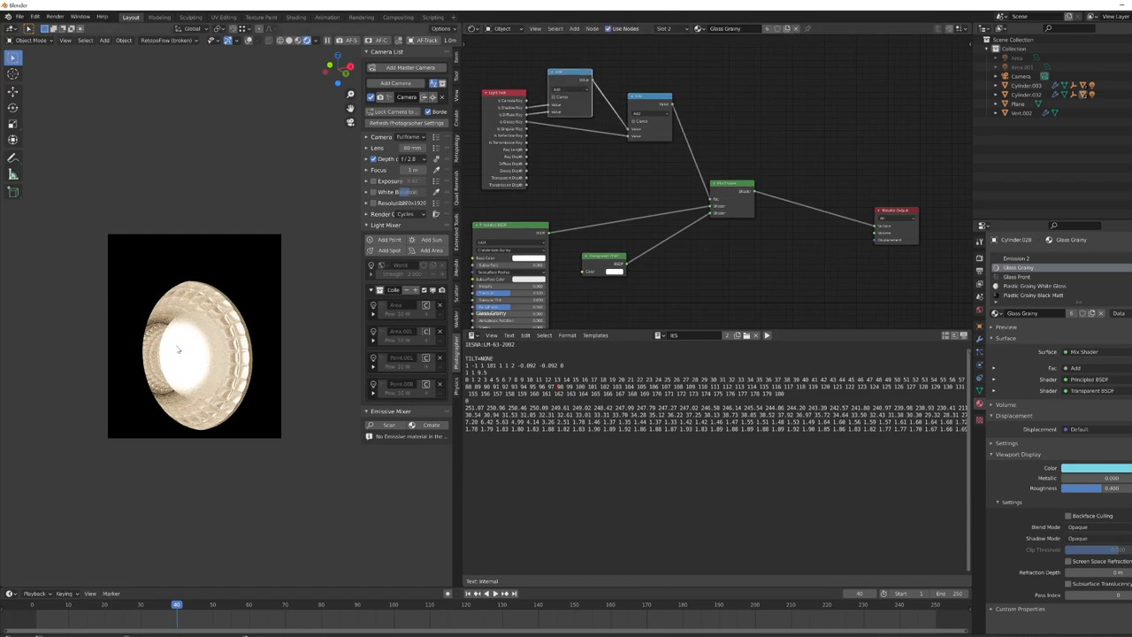
{"action": "mouse_move", "coordinate": [527, 131]}
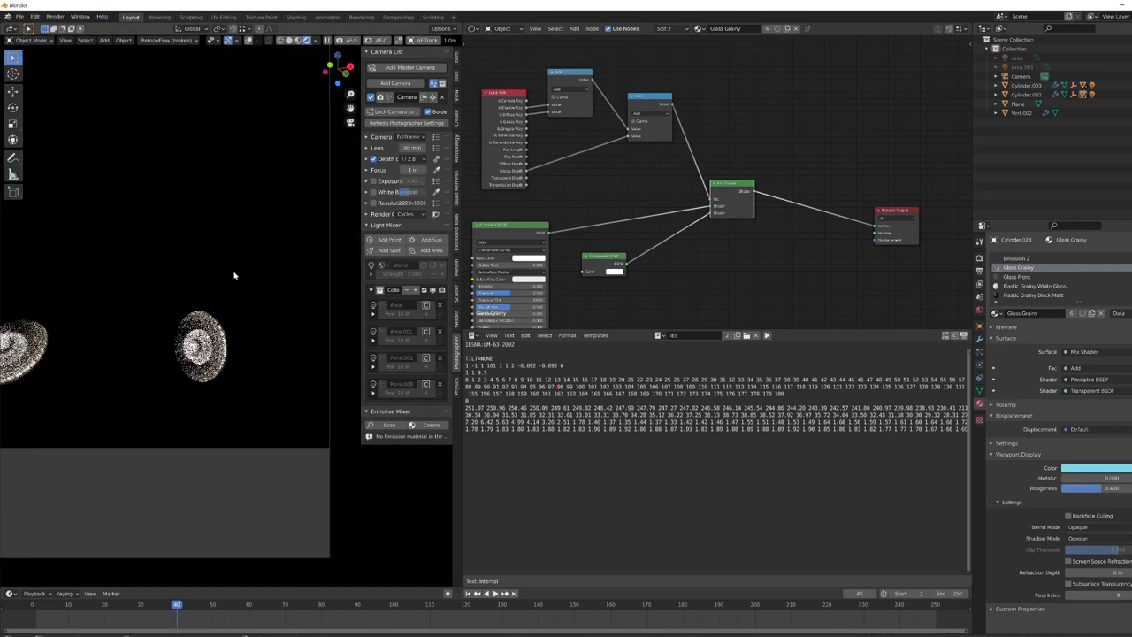
{"action": "left_click", "coordinate": [1022, 276]}
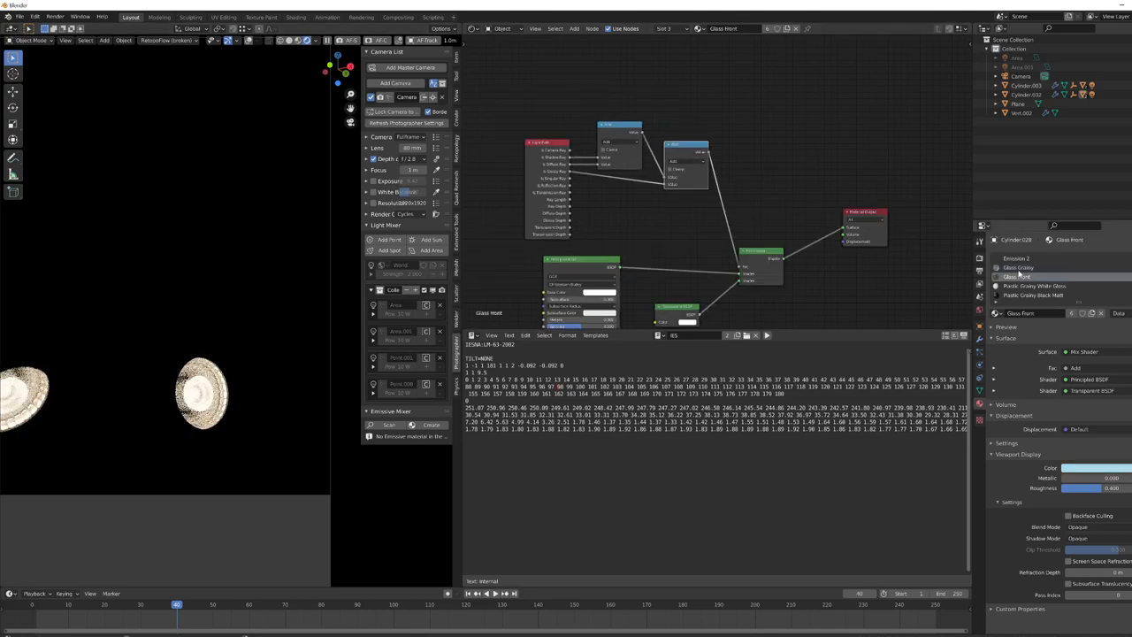
Step: Select the Emission 2 disk material to show its transparency/emission mix node network
{"action": "left_click", "coordinate": [1017, 258]}
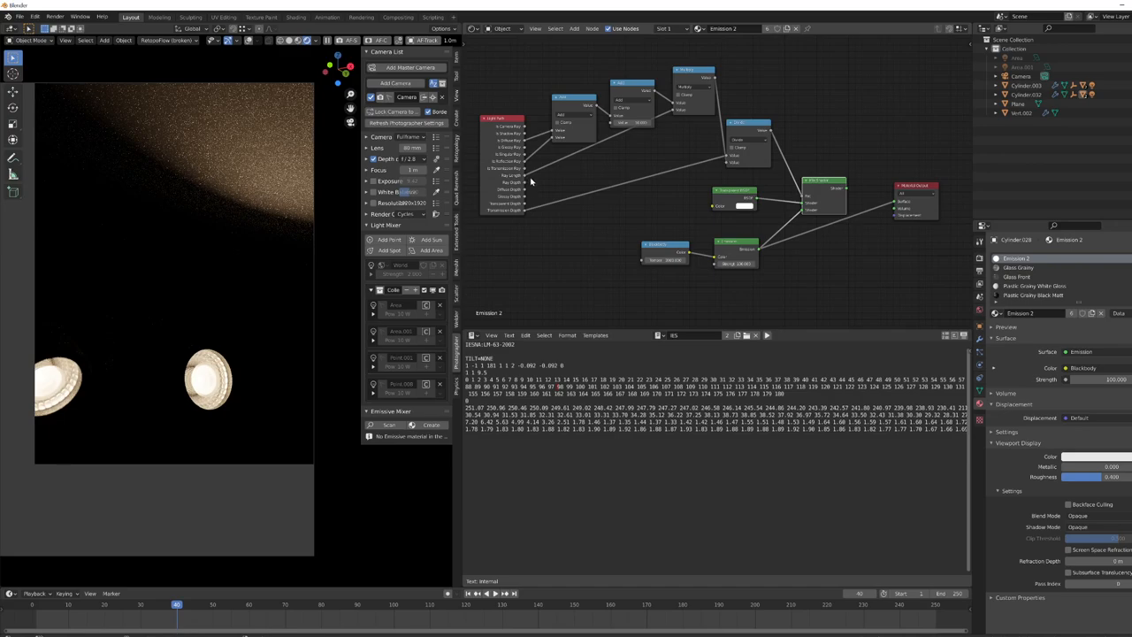
{"action": "mouse_move", "coordinate": [704, 201]}
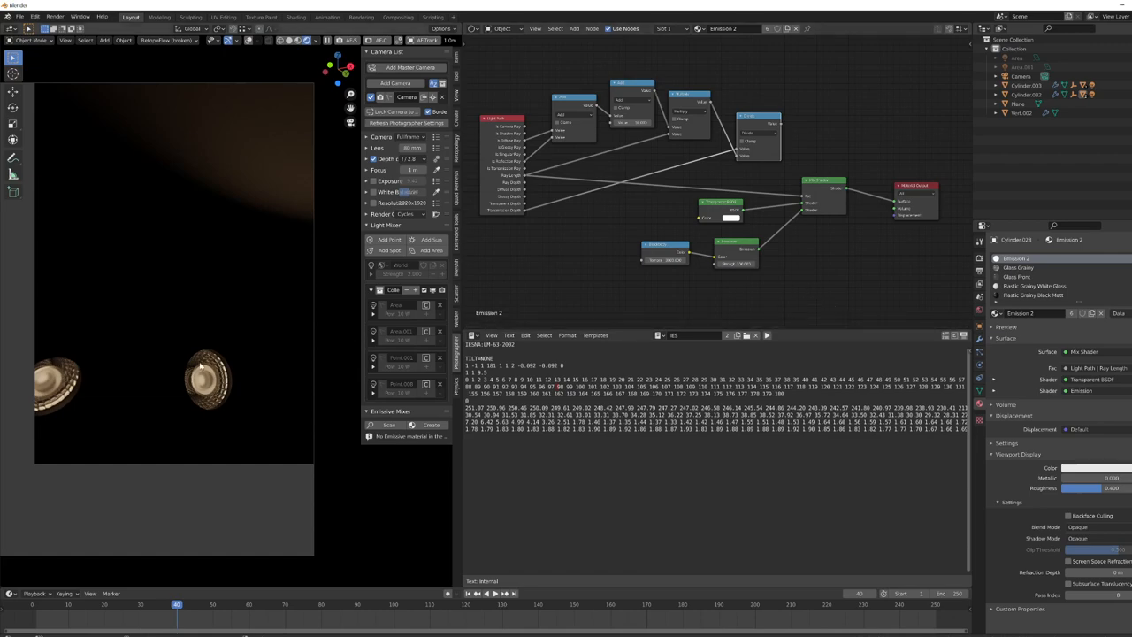
{"action": "mouse_move", "coordinate": [278, 384]}
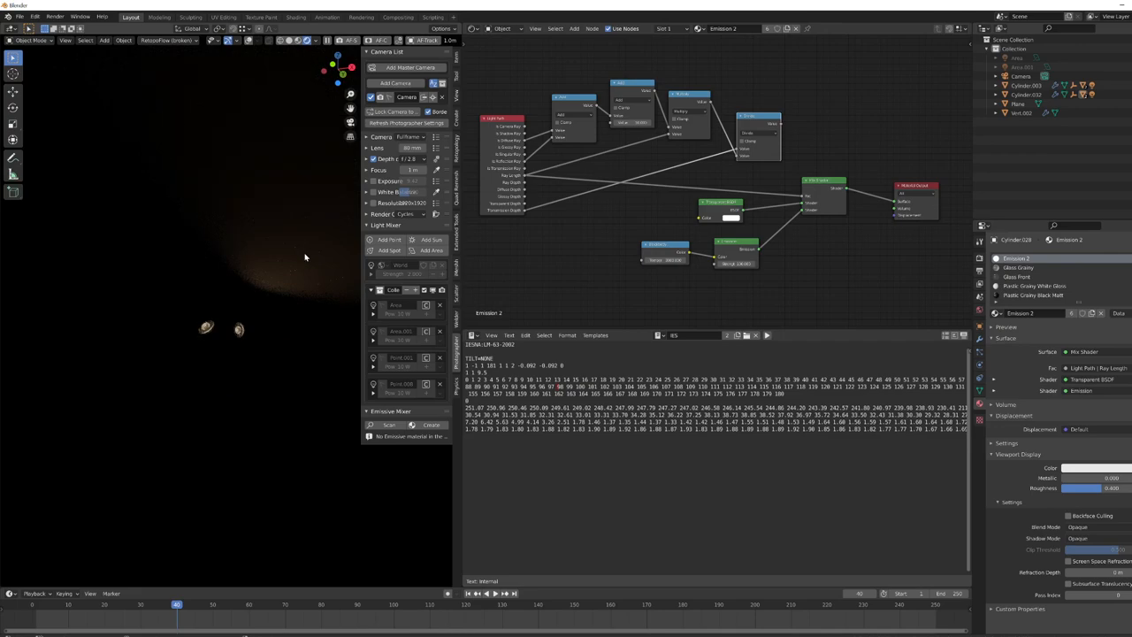
{"action": "mouse_move", "coordinate": [275, 263]}
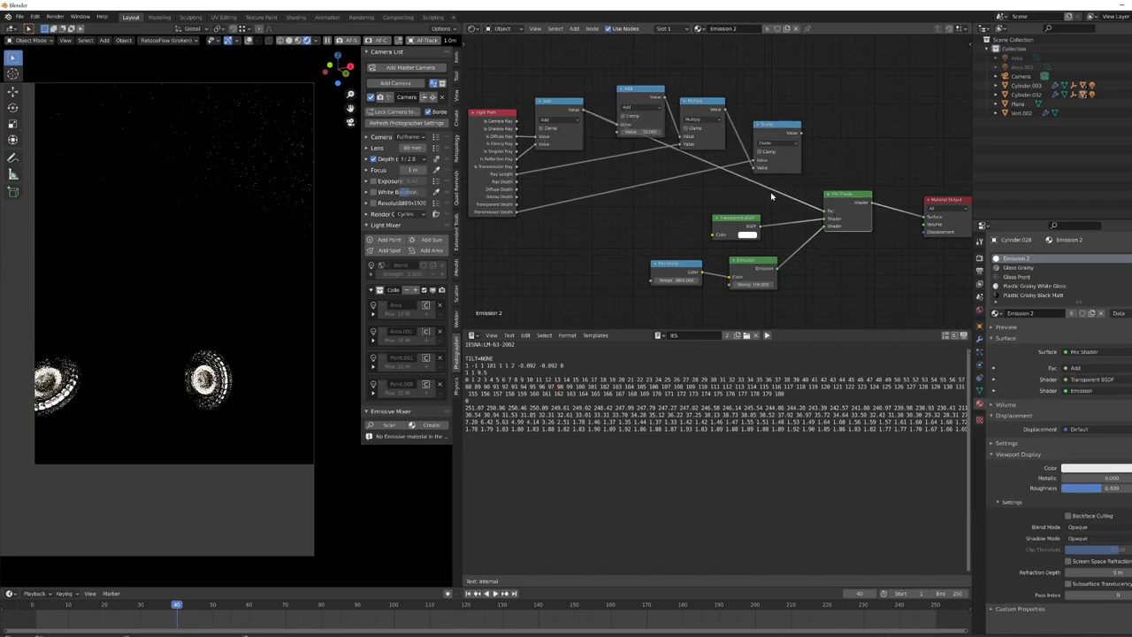
Step: Wire the Light Path outputs into the Math nodes driving the Mix Shader's Fac
{"action": "left_click_drag", "start_coordinate": [630, 89], "coordinate": [633, 82]}
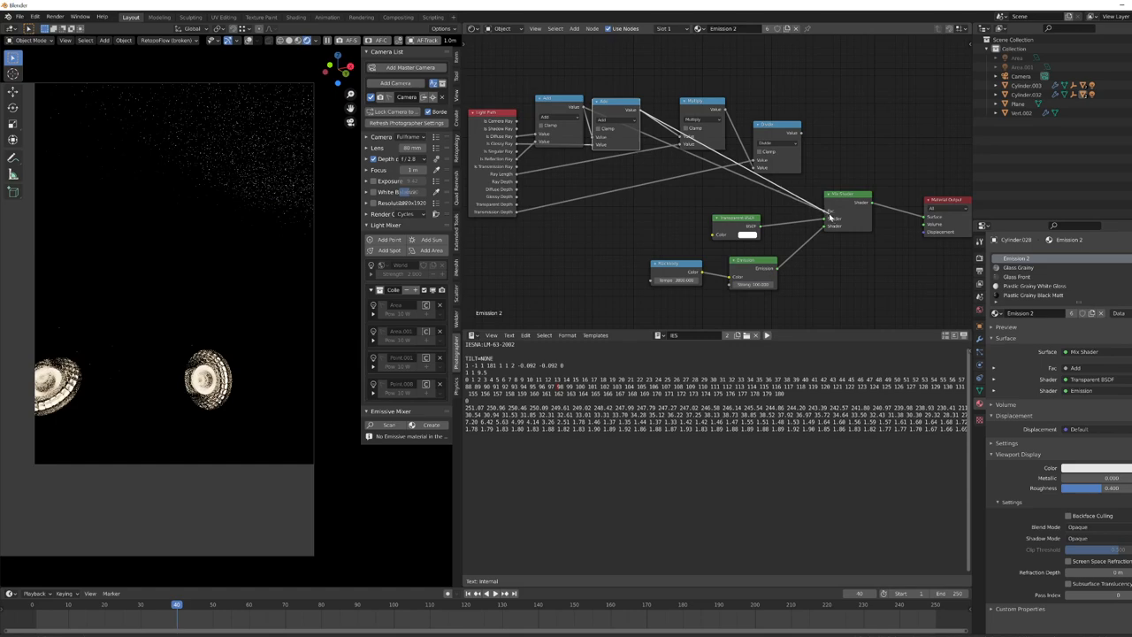
{"action": "left_click_drag", "start_coordinate": [832, 216], "coordinate": [741, 62]}
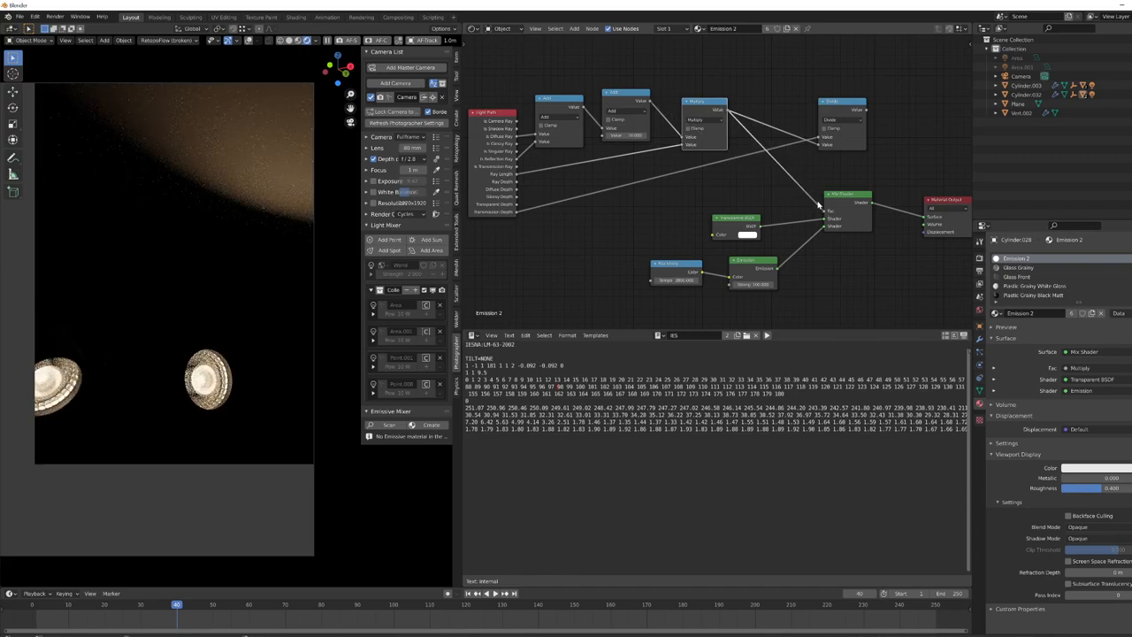
{"action": "mouse_move", "coordinate": [308, 221]}
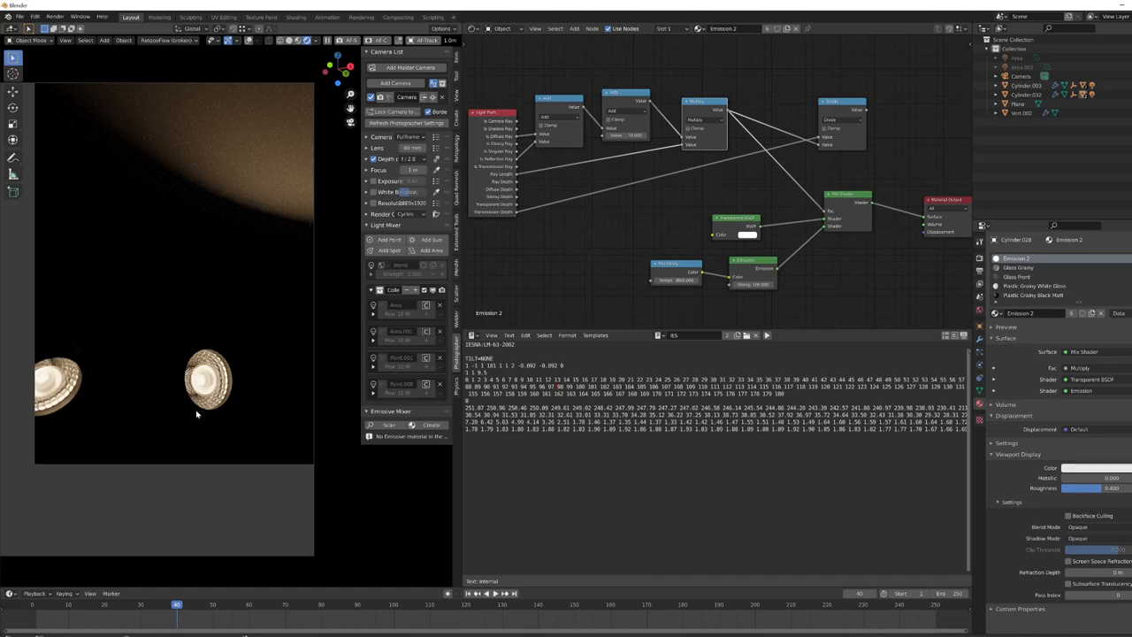
{"action": "mouse_move", "coordinate": [828, 158]}
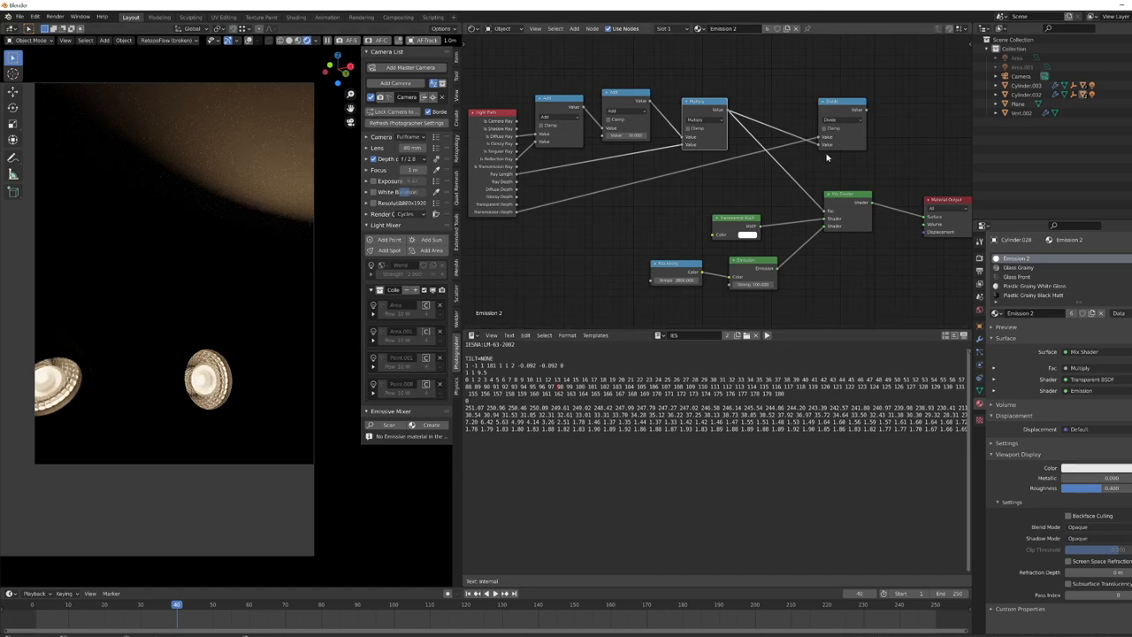
Step: Rework the Multiply math node's place in the light path factor chain
{"action": "left_click_drag", "start_coordinate": [840, 123], "coordinate": [805, 127]}
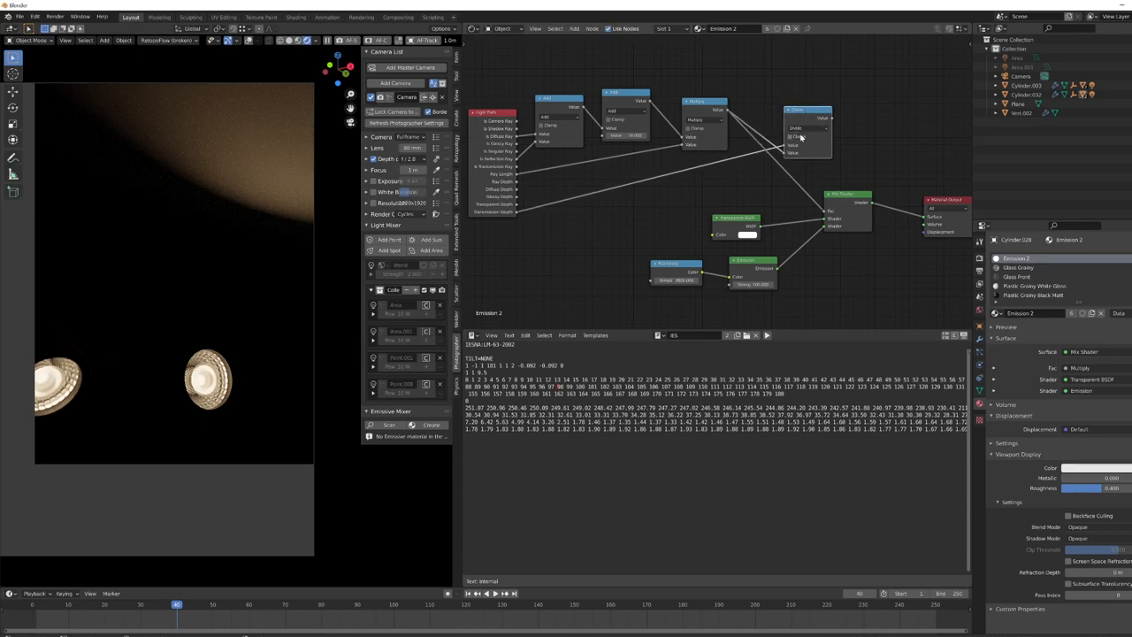
{"action": "mouse_move", "coordinate": [322, 230]}
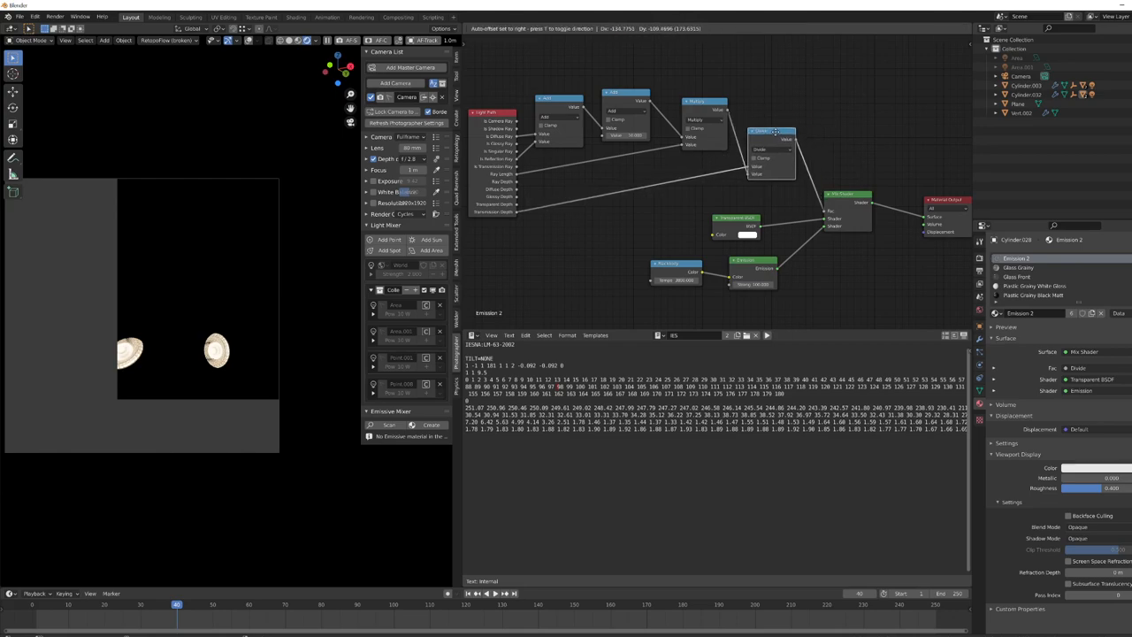
Step: Drop a new Math node onto the link between the existing factor-chain Math nodes
{"action": "left_click_drag", "start_coordinate": [774, 132], "coordinate": [612, 120]}
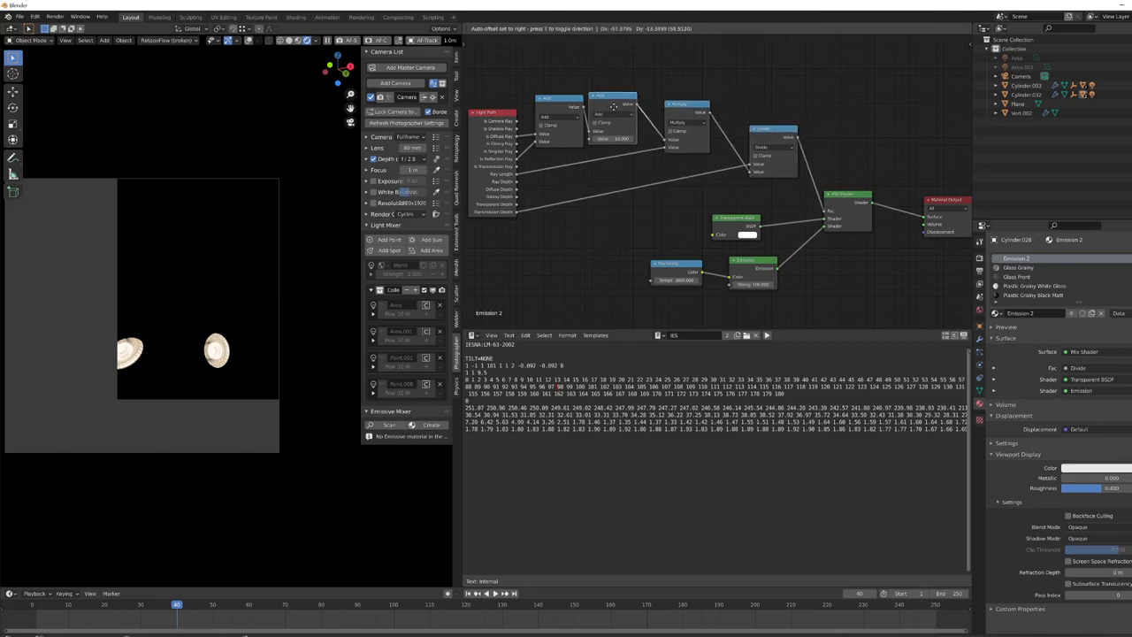